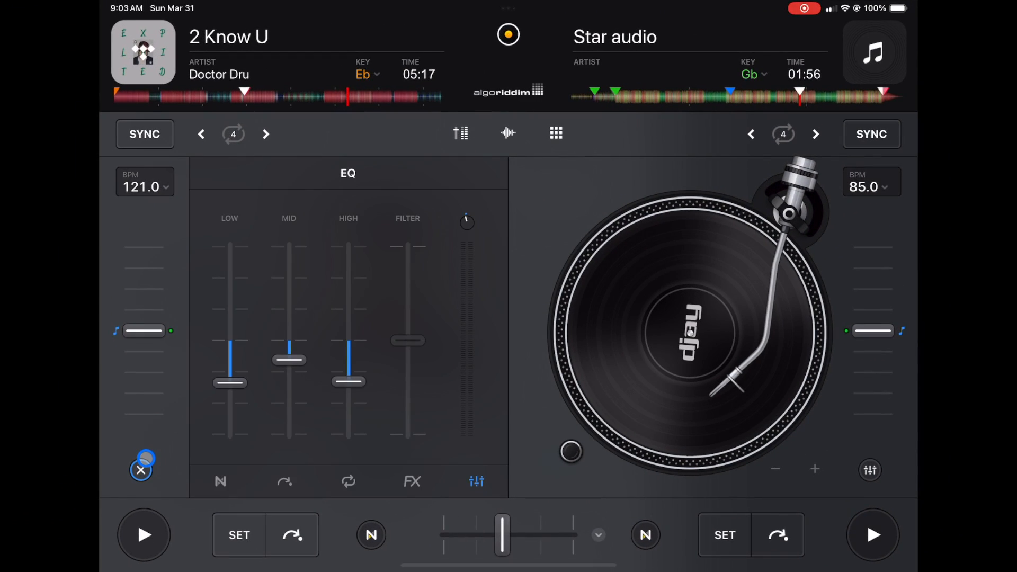
Reveal the right deck's Neural Mix panel with Drums, Harmonic and Vocals faders at full level.
drag(143, 457, 204, 428)
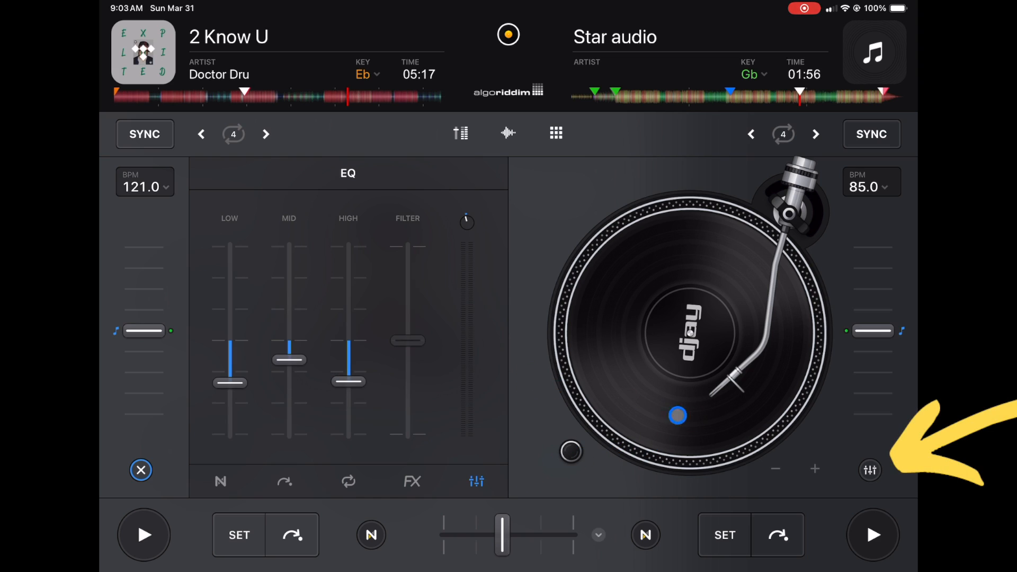
click(871, 470)
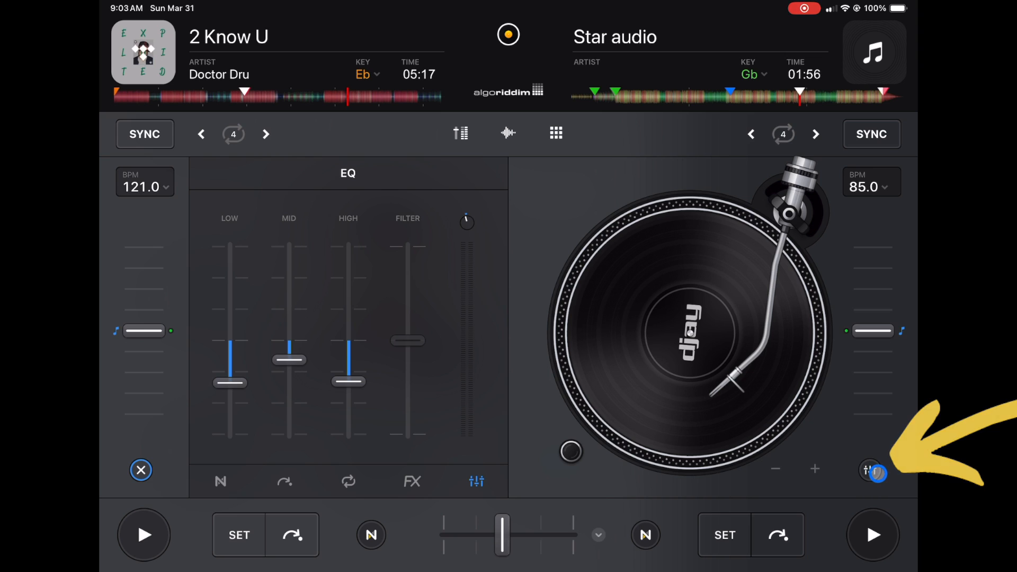
click(877, 476)
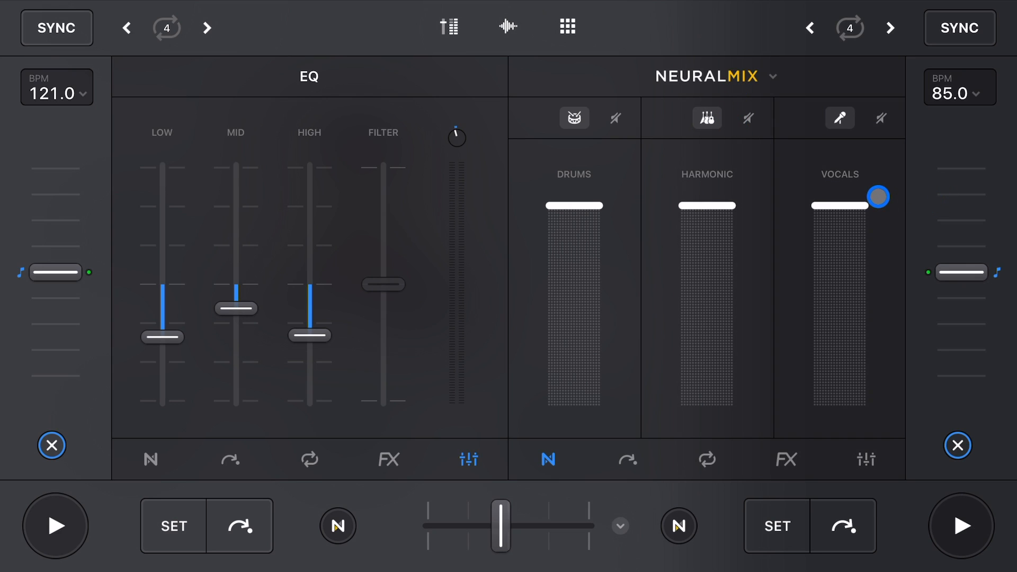
drag(878, 197, 903, 198)
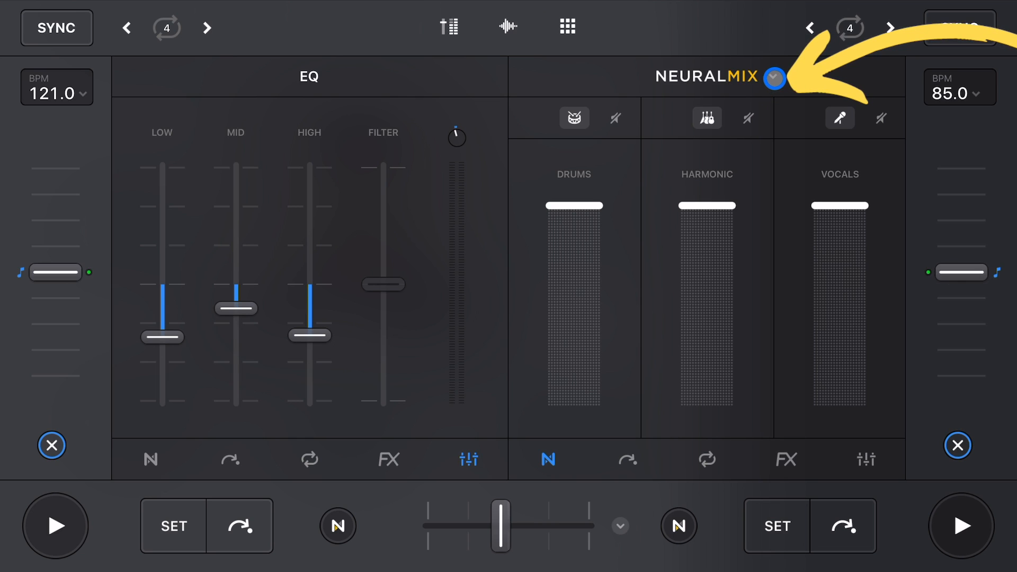
Choose the two-stem Instrumental – Acappella split from the NEURALMIX dropdown.
click(774, 81)
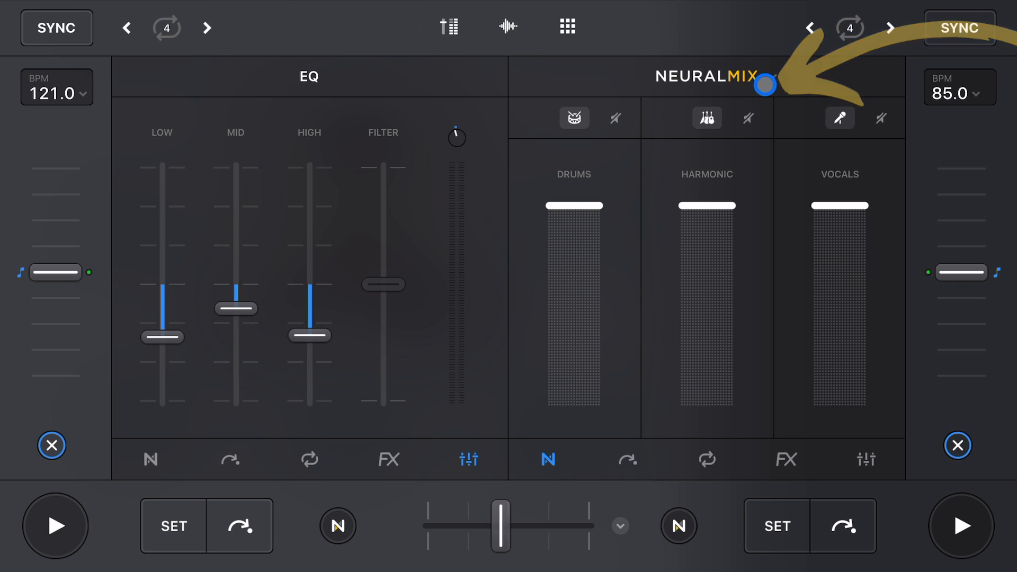
click(768, 85)
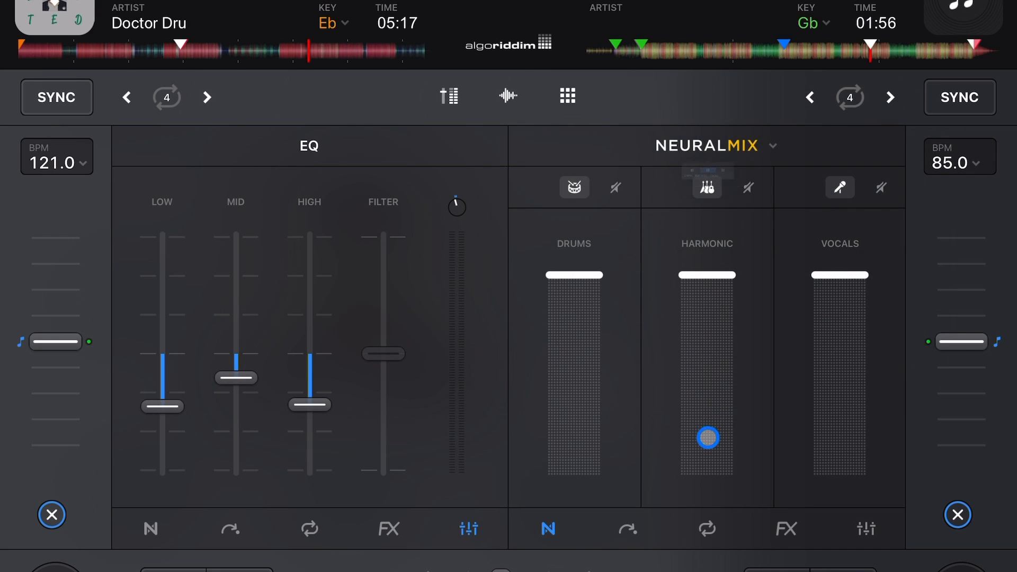
drag(707, 438, 720, 273)
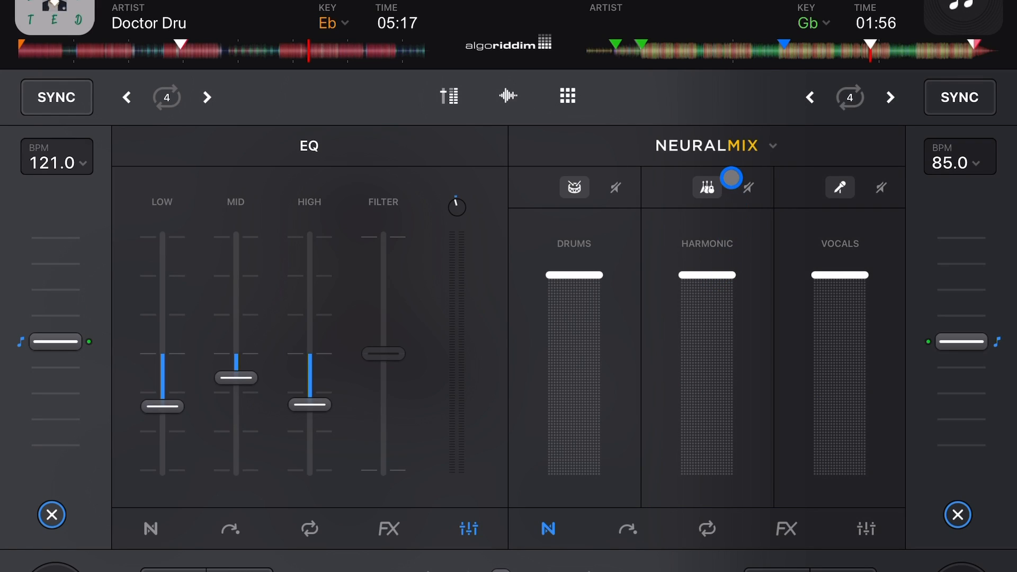
click(707, 187)
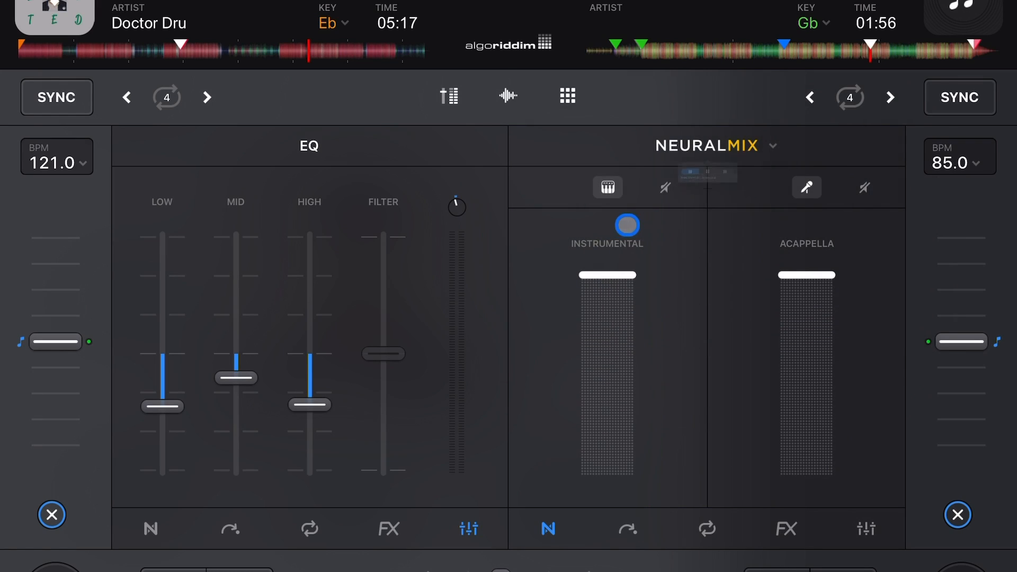
Preview the three-stem split option, then return to Instrumental – Acappella.
click(715, 145)
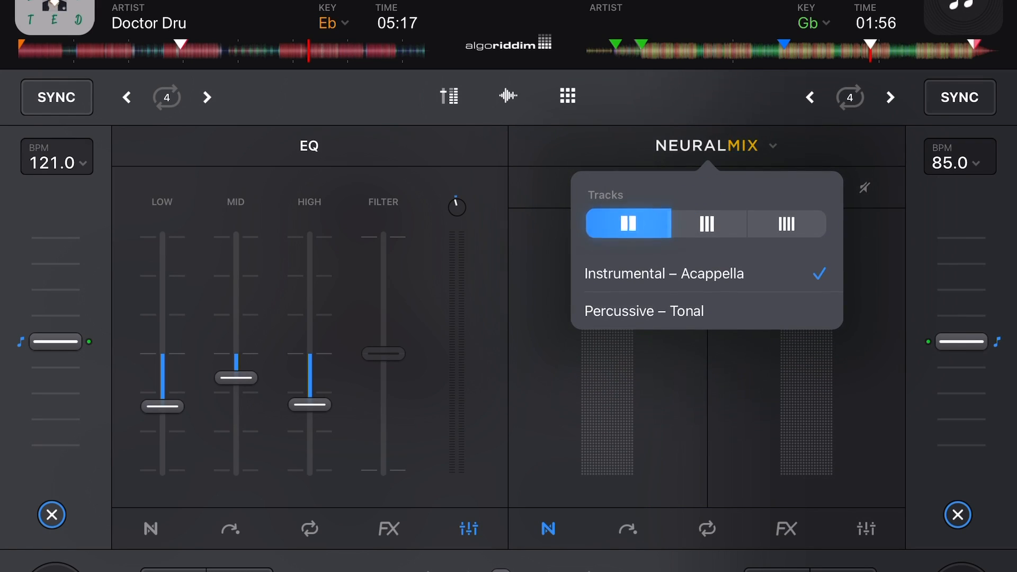
click(707, 224)
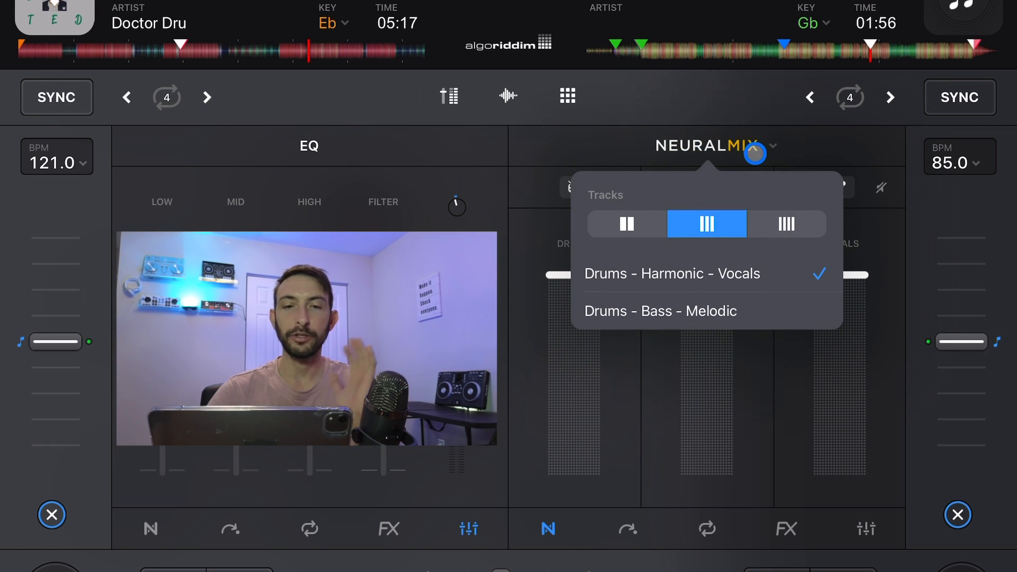
click(626, 223)
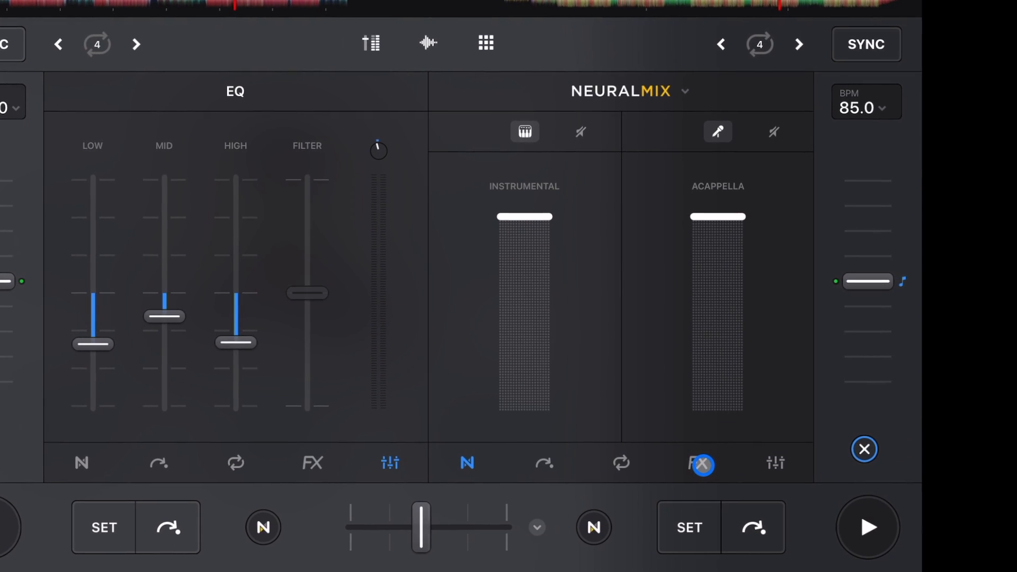
Show the first Phaser effect's target list offering Deck, Drums, Harmonic or Vocals.
click(701, 464)
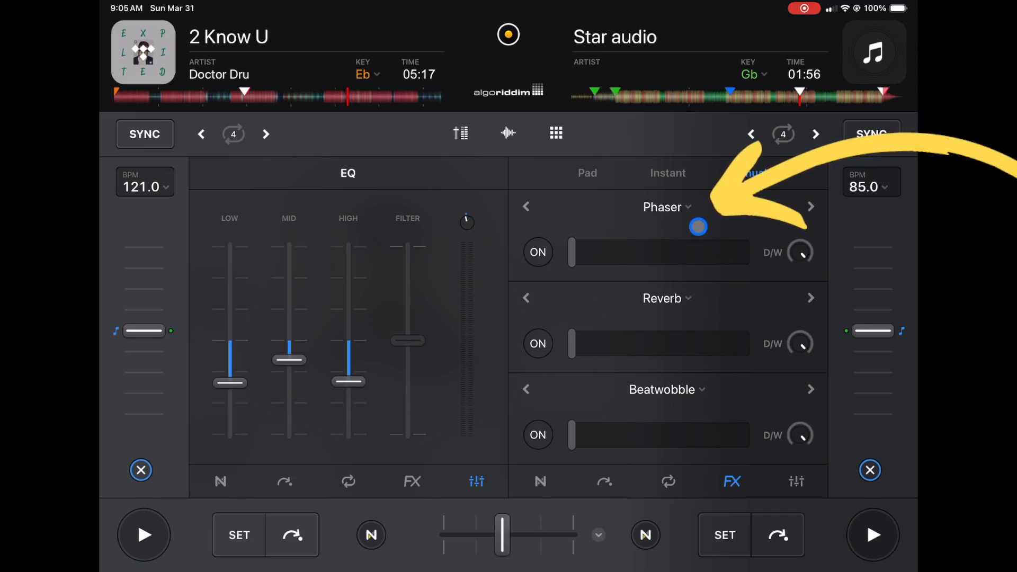
drag(698, 227, 680, 241)
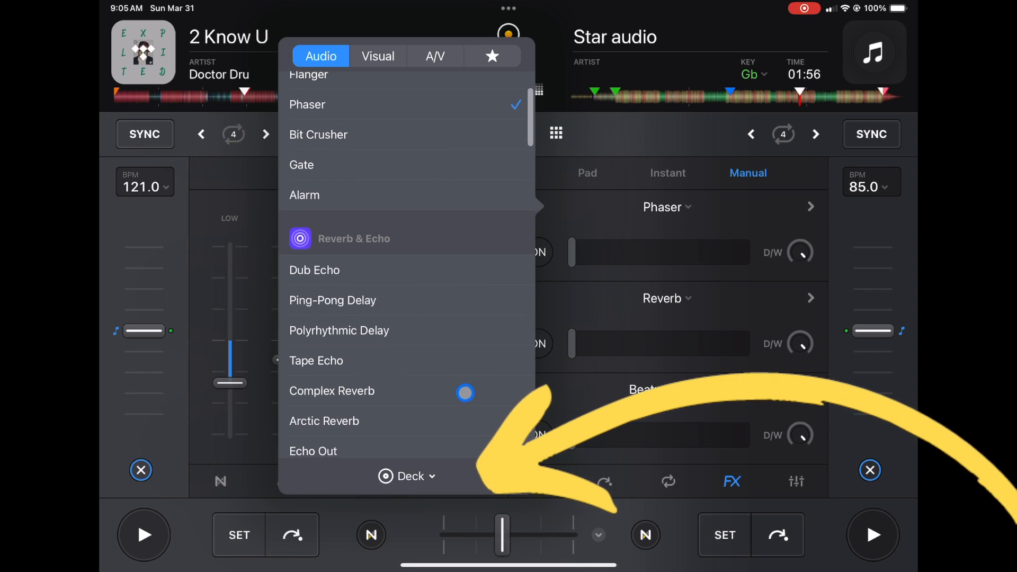
scroll(down, 3)
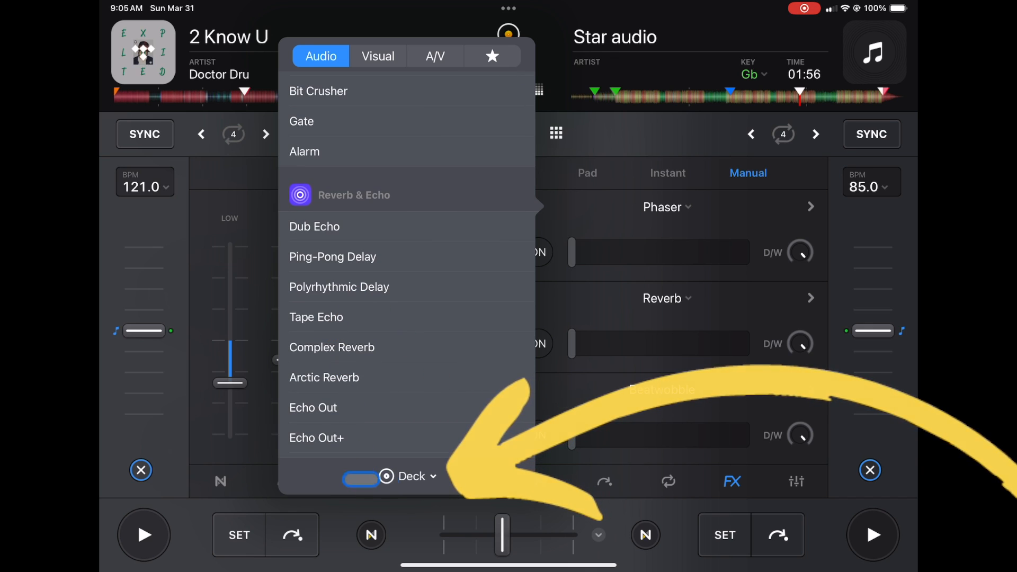
click(410, 476)
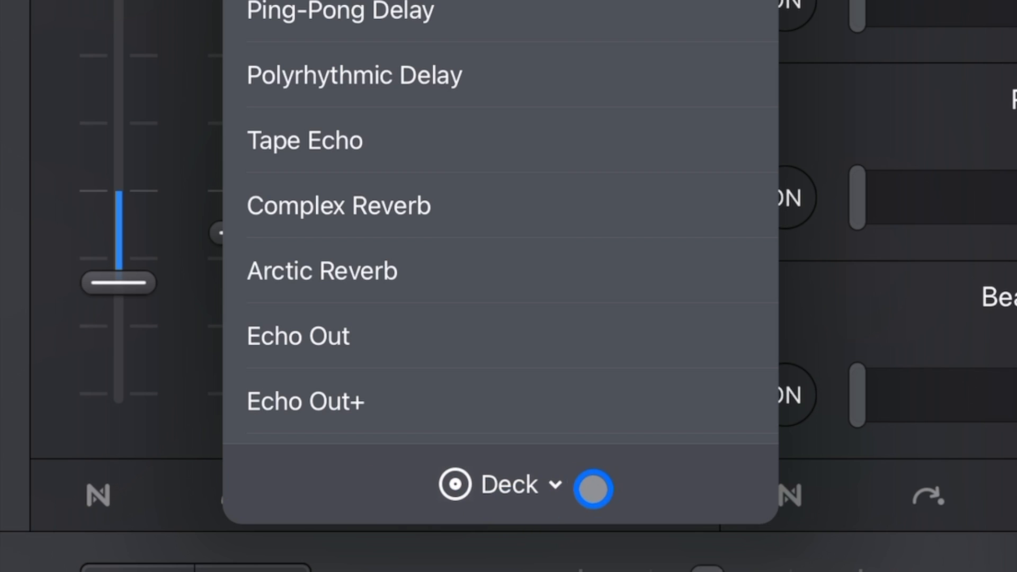
click(499, 485)
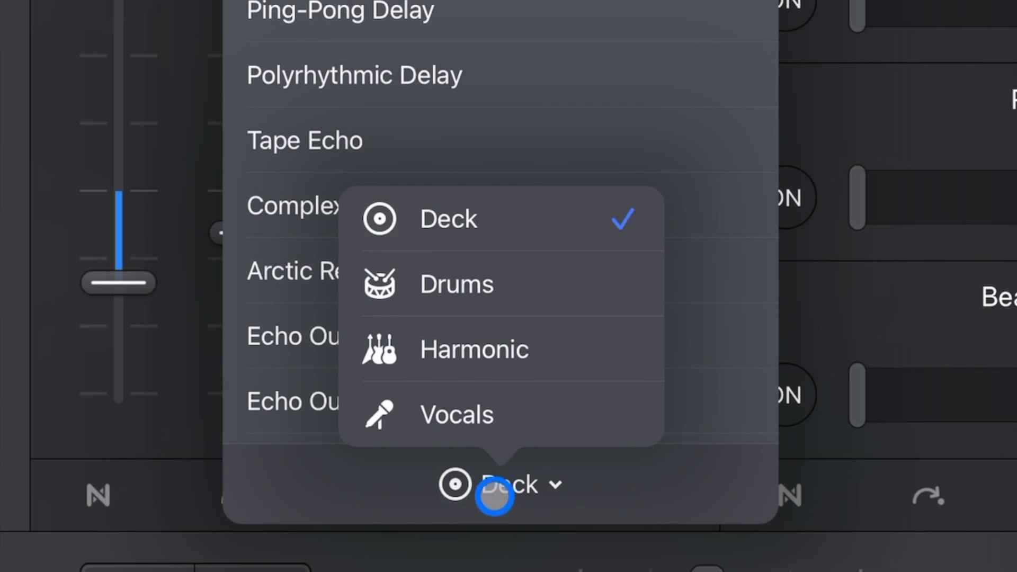
mouse_move(531, 437)
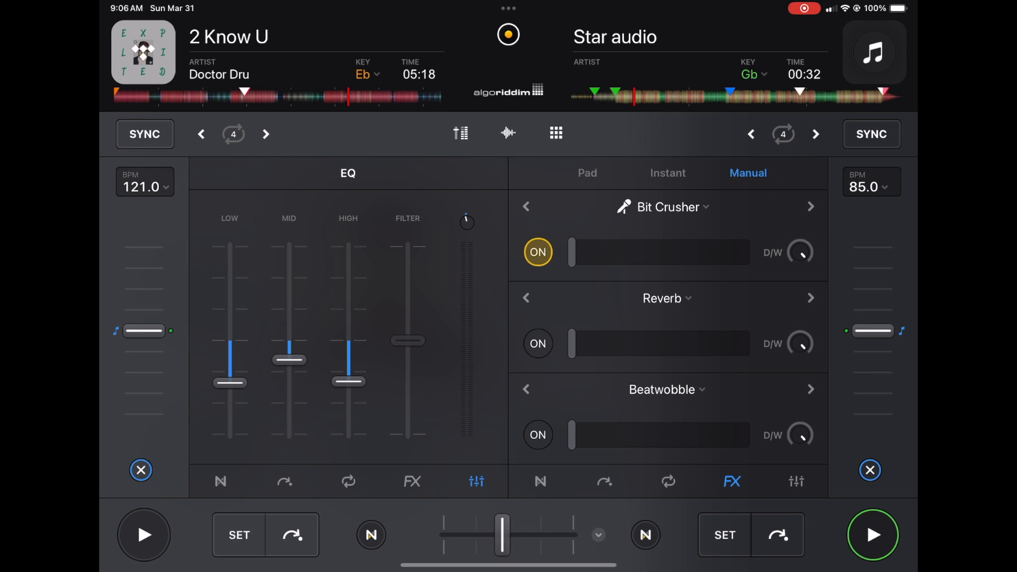
Make the first right-deck effect a Flanger targeting only the Vocals stem.
click(810, 207)
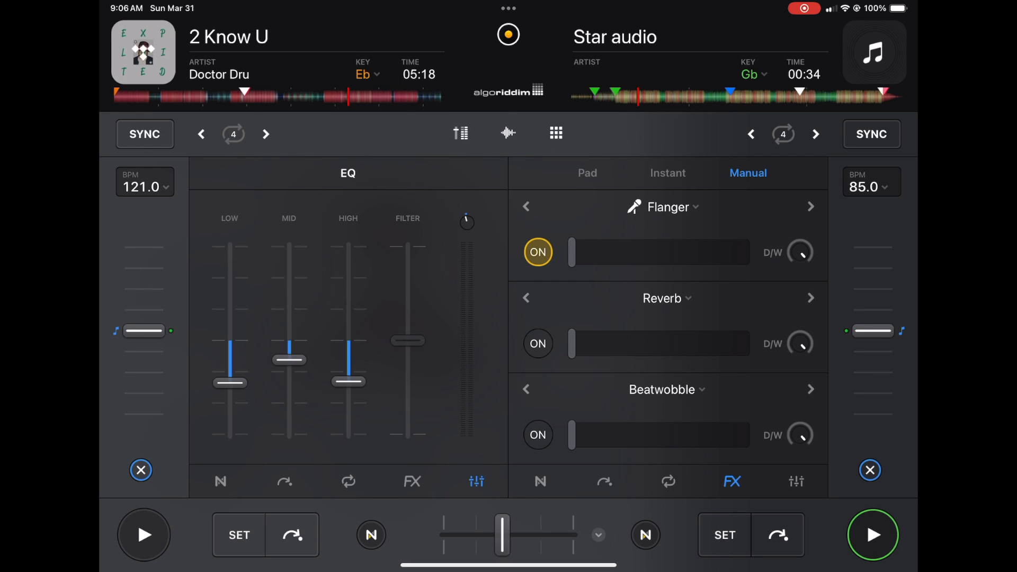
click(661, 207)
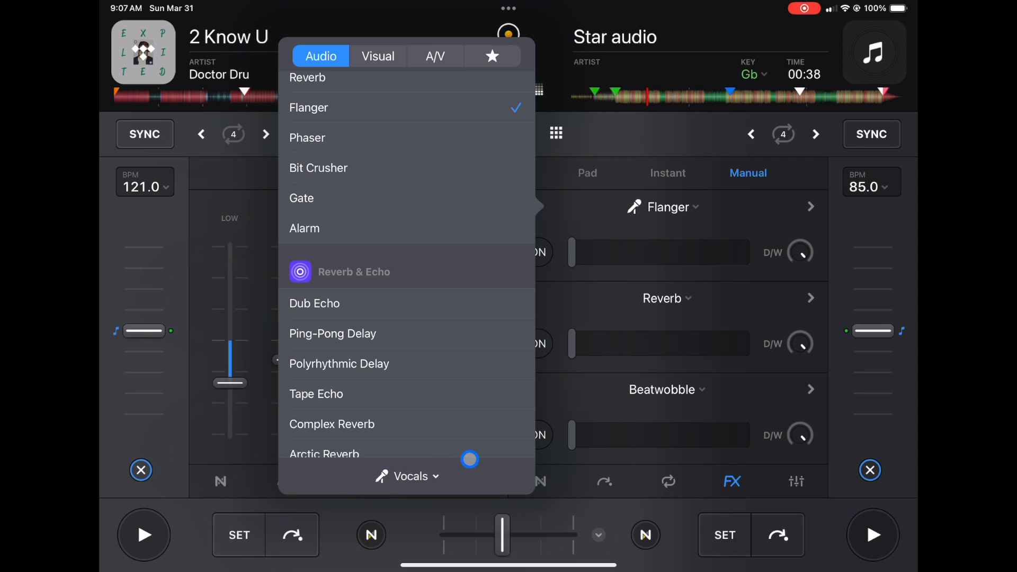
click(407, 475)
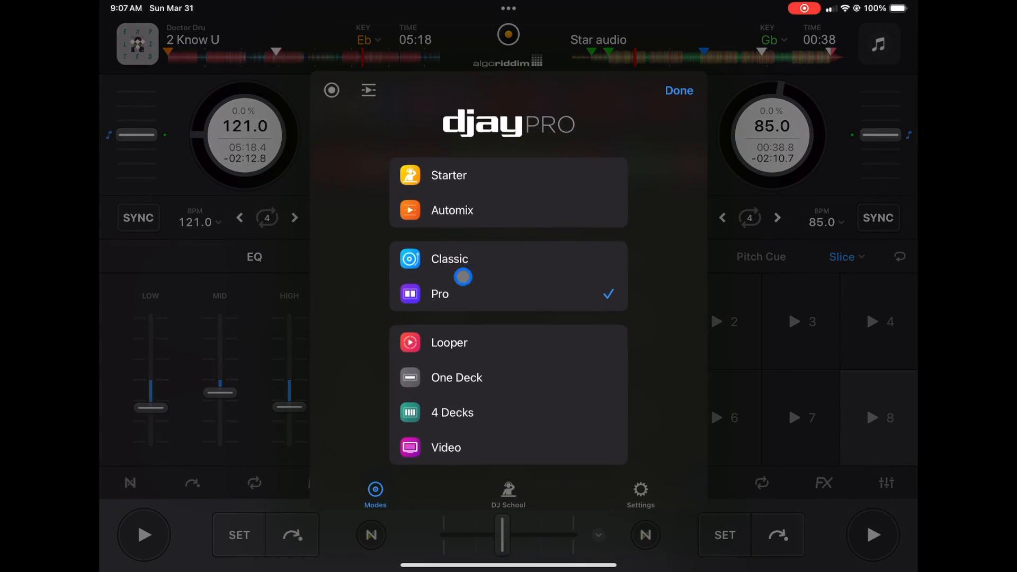
Choose the Pro layout from the modes menu.
click(677, 90)
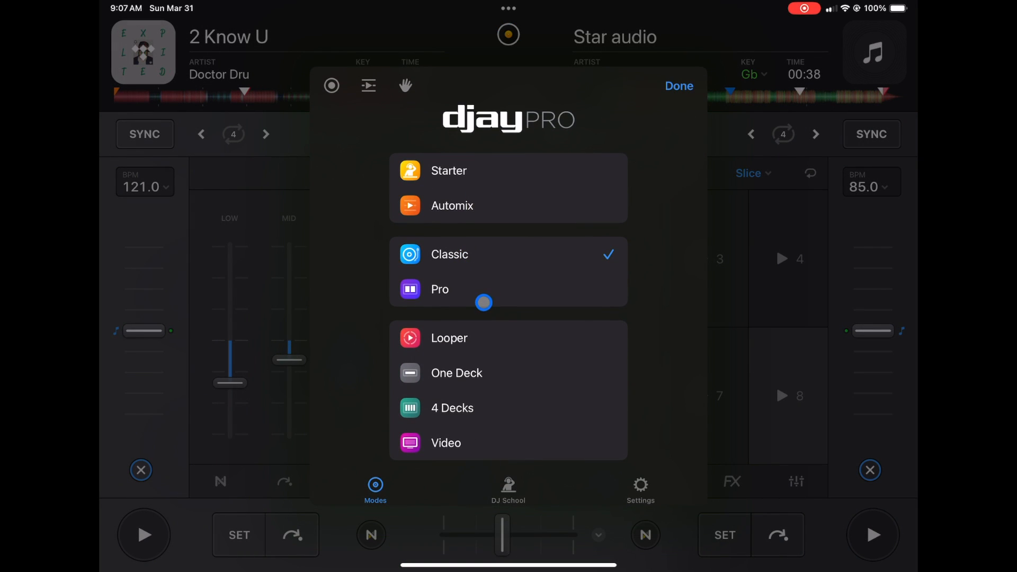
click(678, 86)
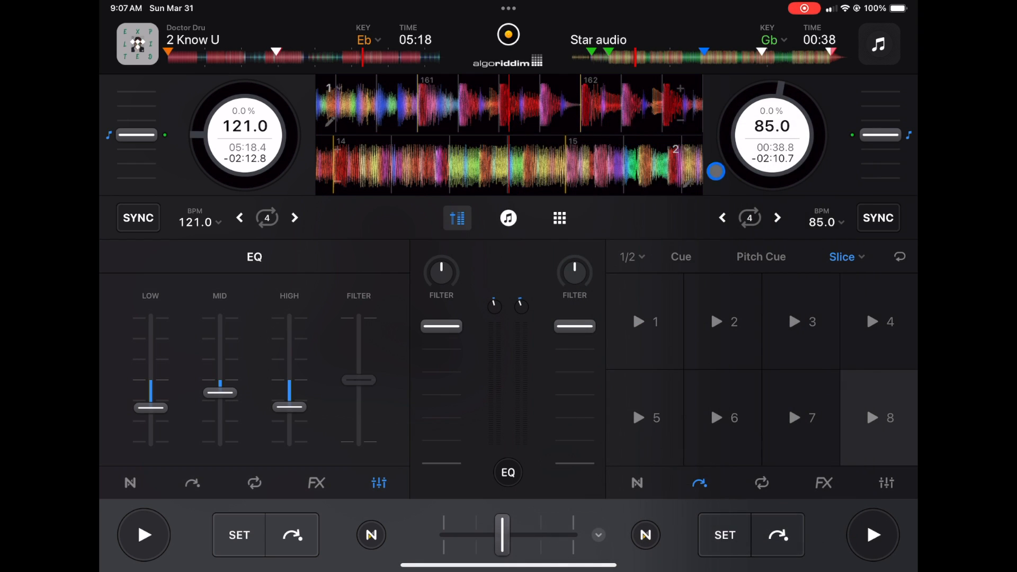
click(560, 218)
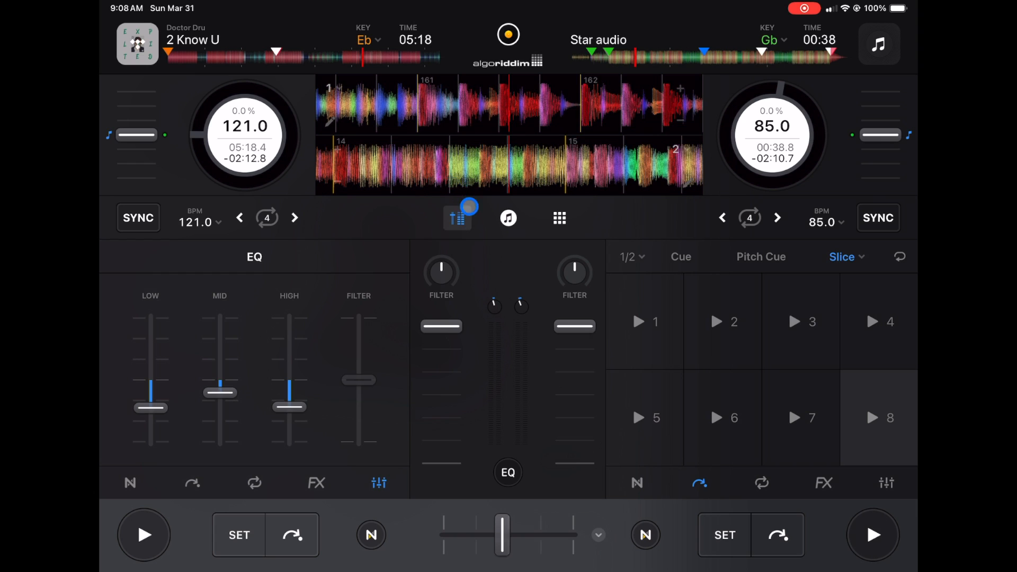
Preview the library and sampler panels, then return to the mixer with expanded waveforms.
click(508, 217)
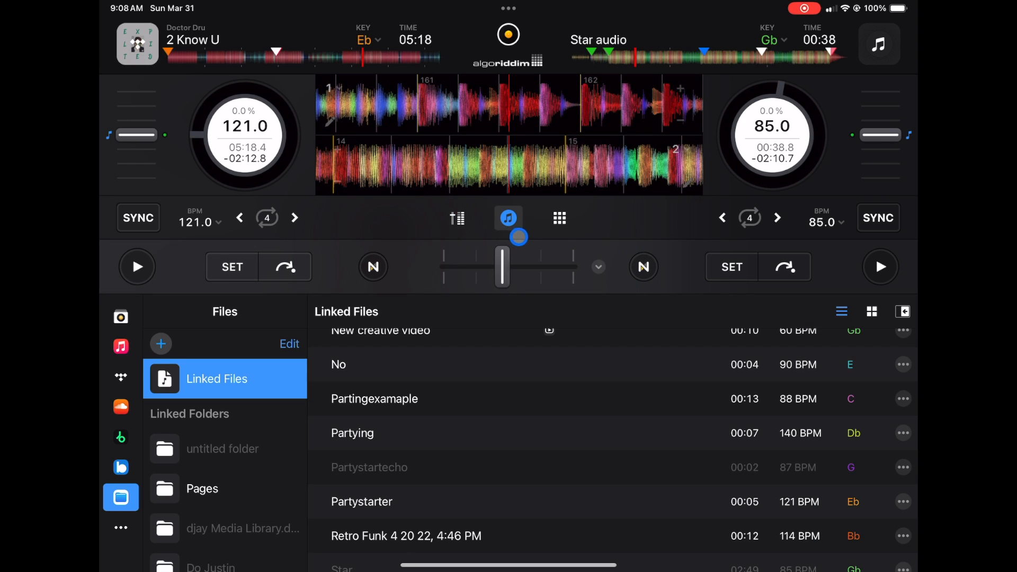
click(559, 217)
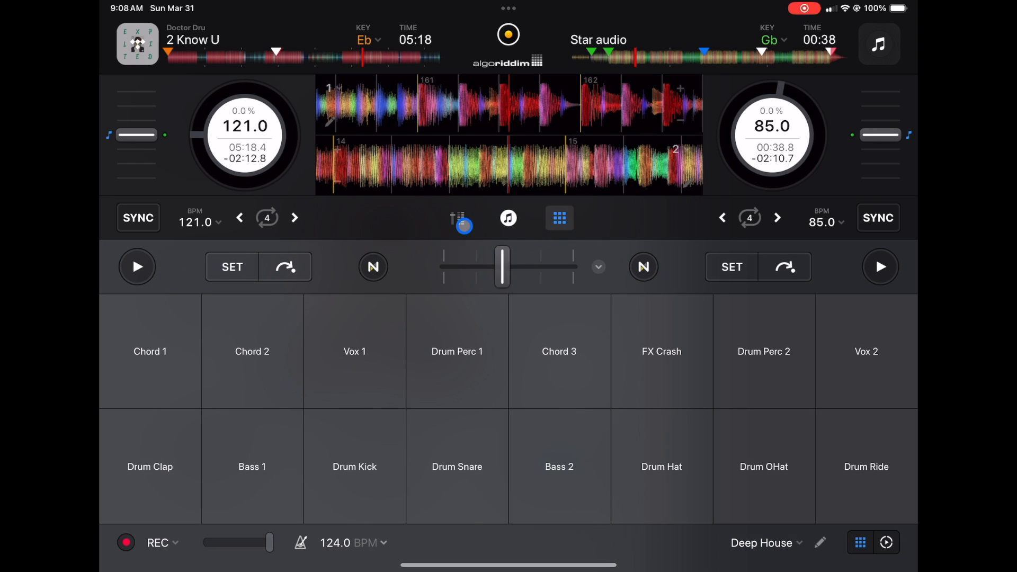
click(458, 217)
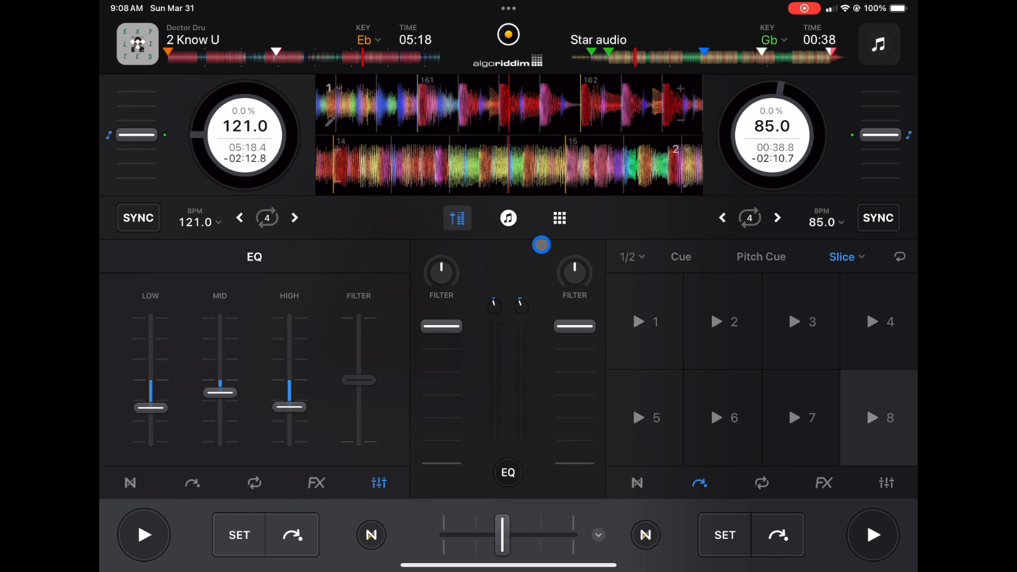
click(457, 215)
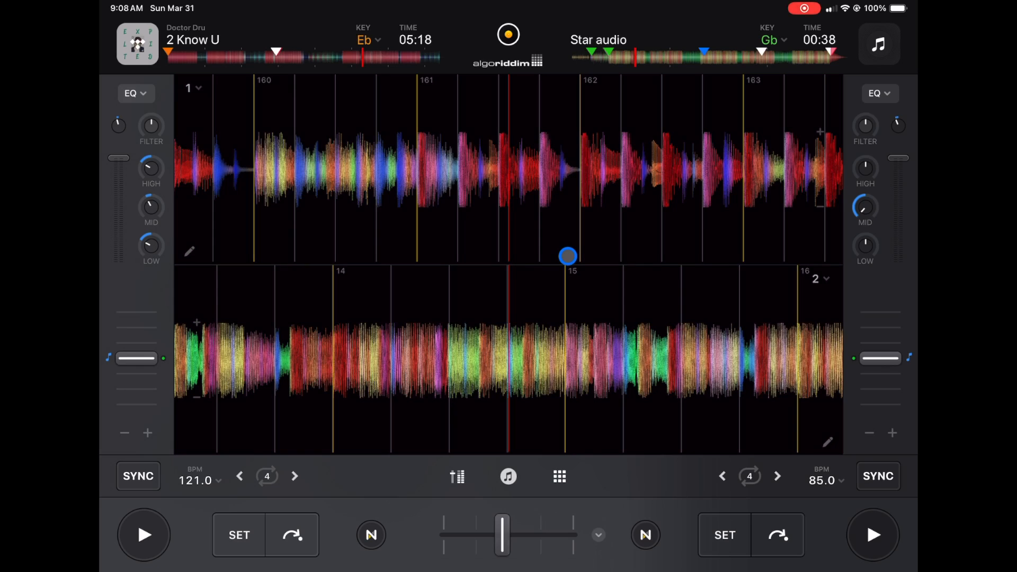
Show deck 2's Waveforms popover with slice, slip, contrast, orientation, Neural Mix track count and zoom.
drag(568, 257, 681, 323)
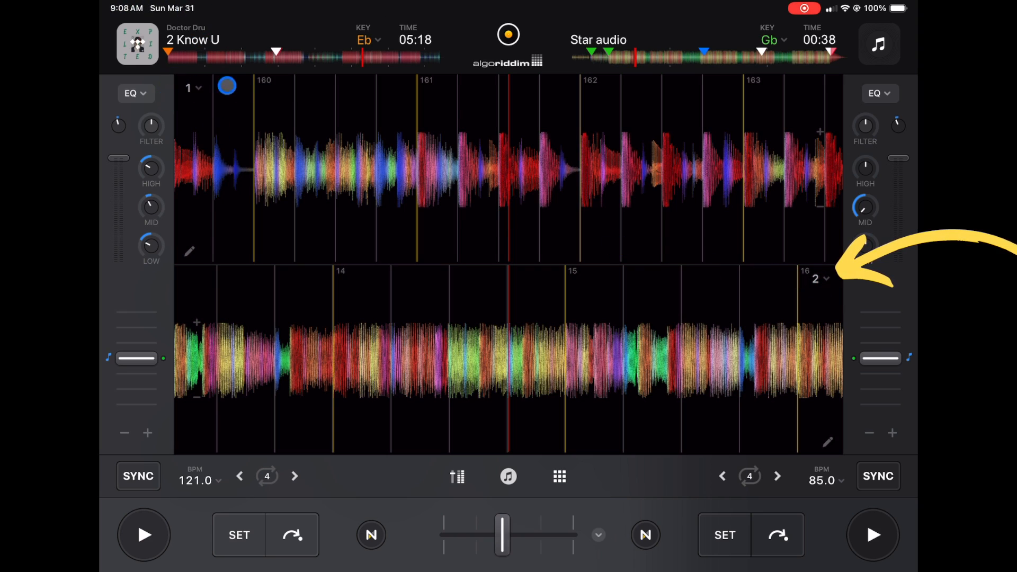
click(819, 279)
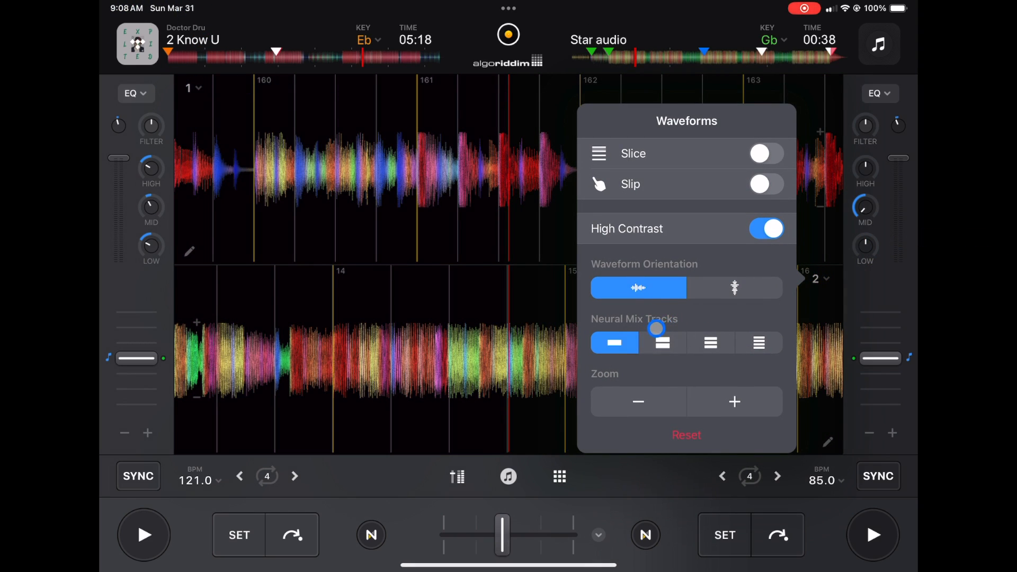
drag(655, 328, 694, 308)
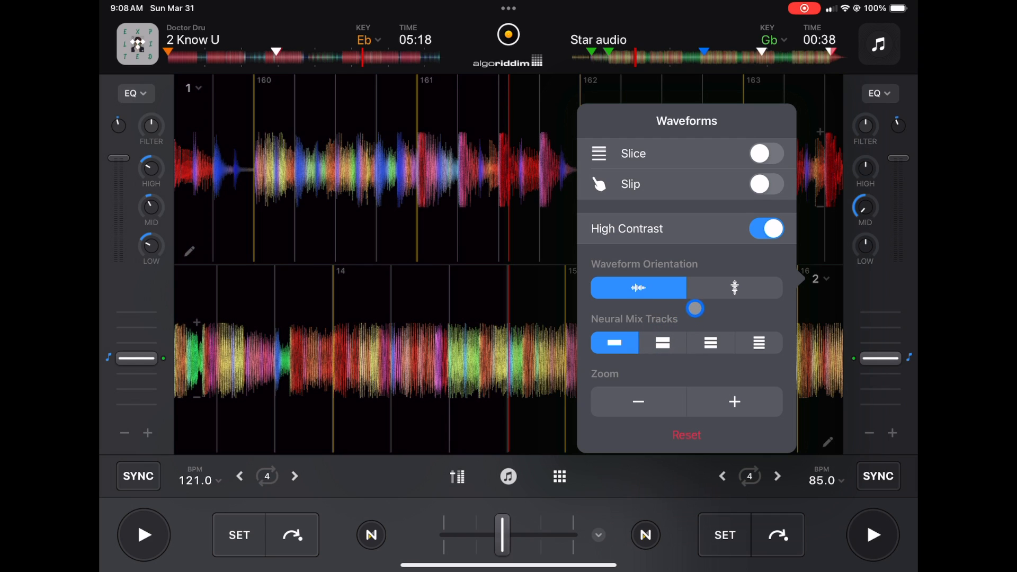